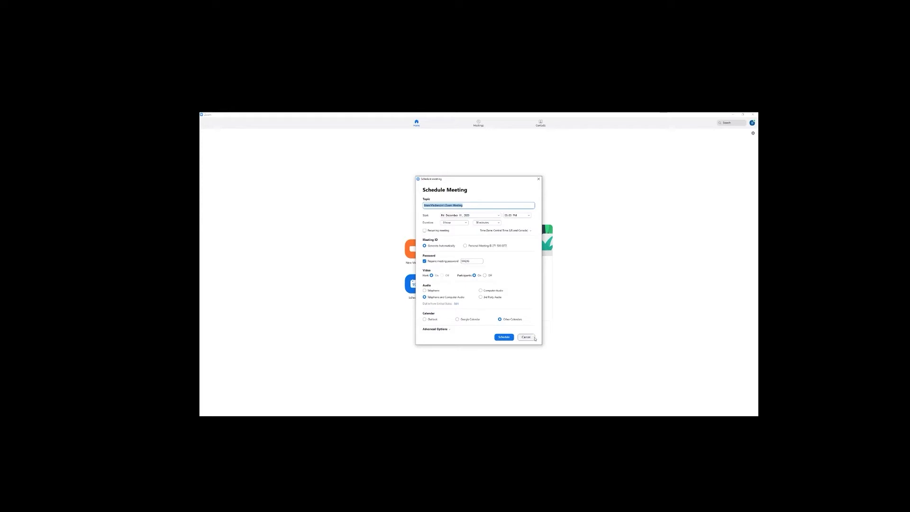
Step: Cancel the Schedule Meeting dialog and switch over to the Microsoft Teams product page
left_click(525, 337)
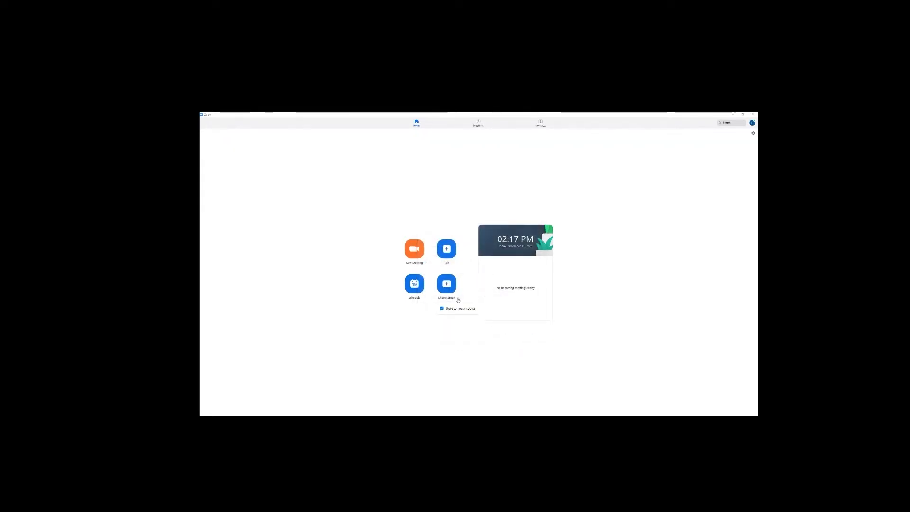
left_click(445, 248)
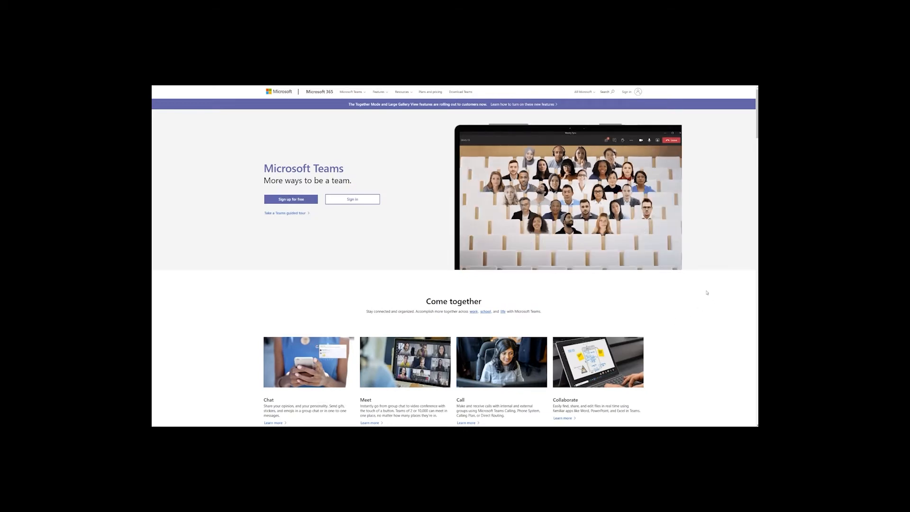
Step: Scroll the Teams product page past Come together to the features list and Back to school section
scroll("down", 3)
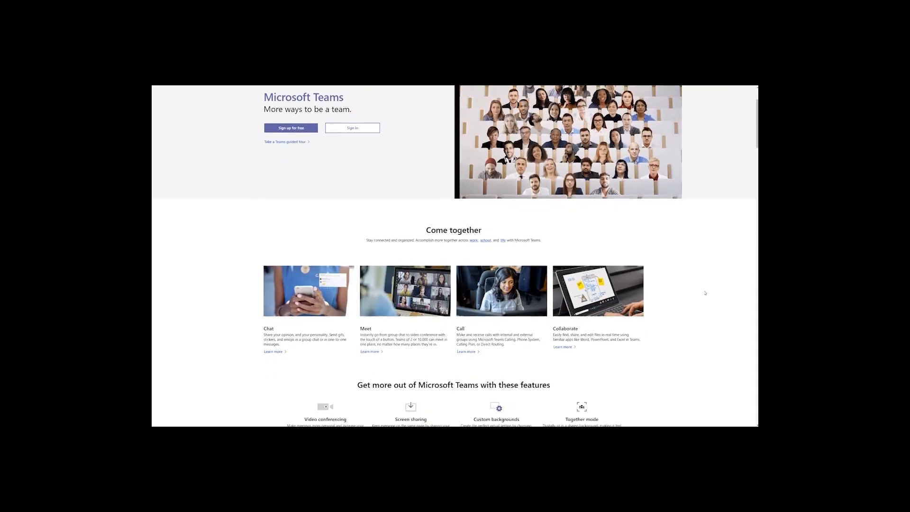
scroll("down", 3)
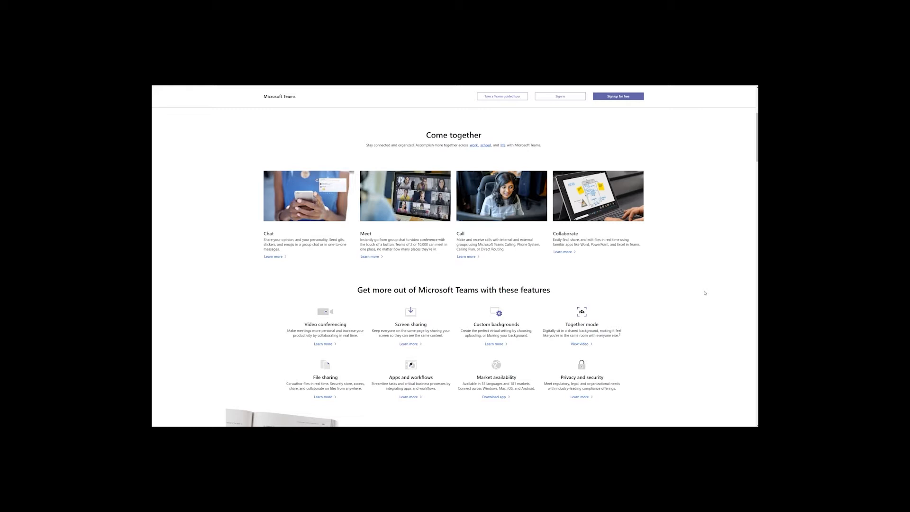
scroll("down", 3)
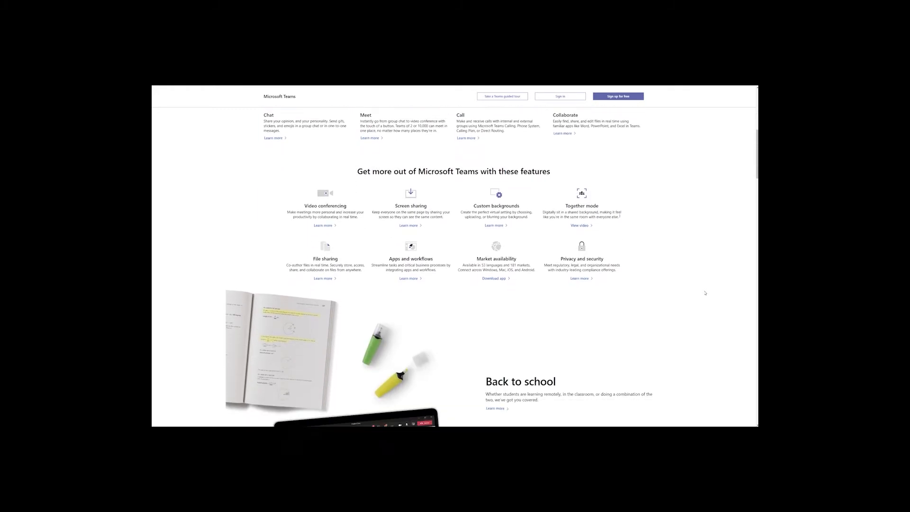
scroll("down", 3)
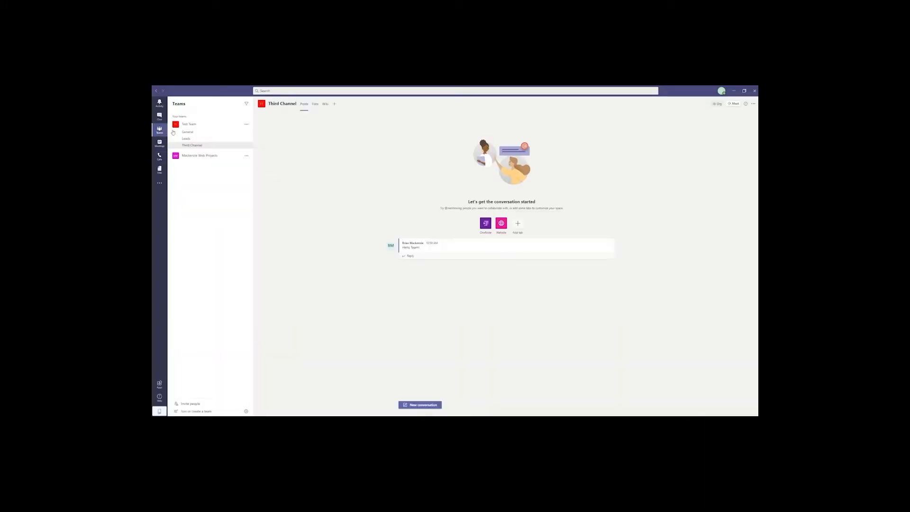
Step: Show the General channel's Files and open the shared document
left_click(187, 131)
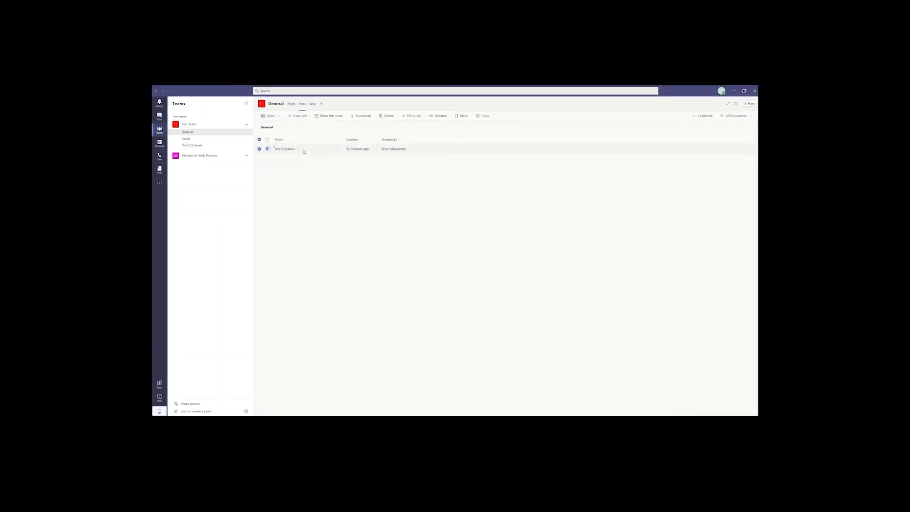
double_click(284, 148)
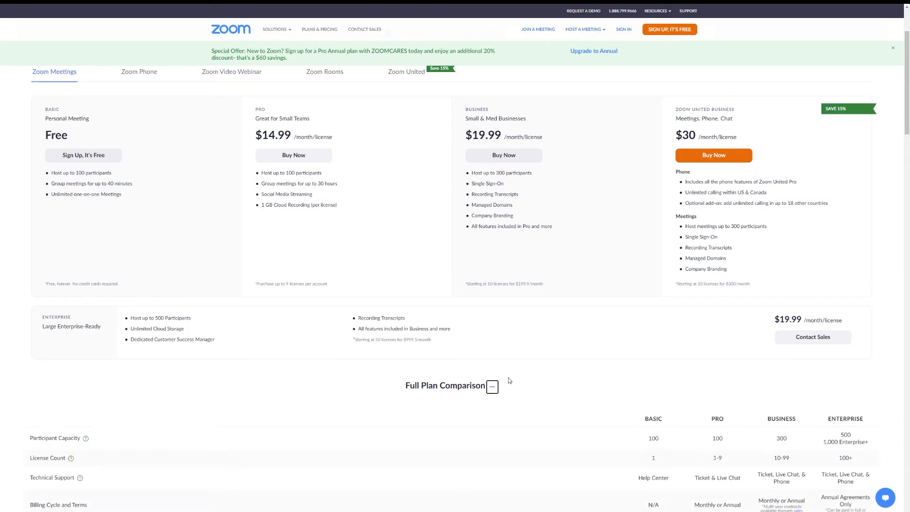
mouse_move(628, 361)
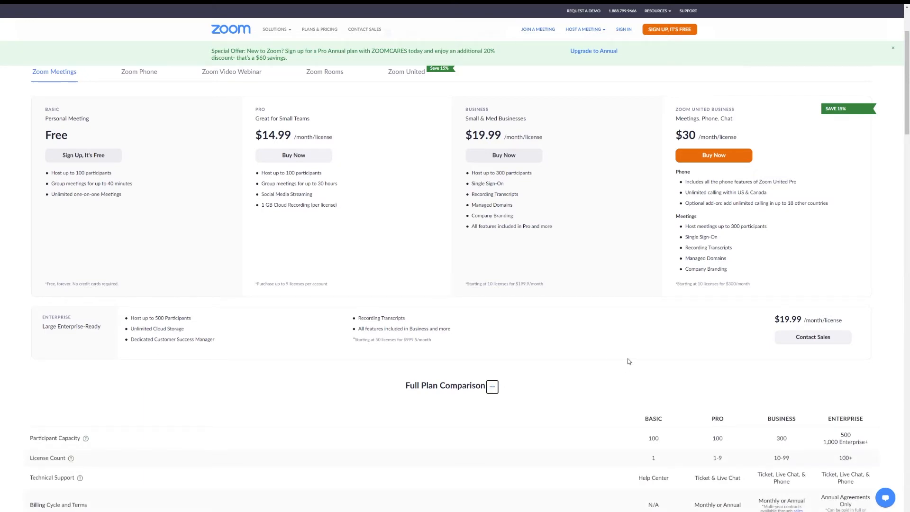
mouse_move(734, 339)
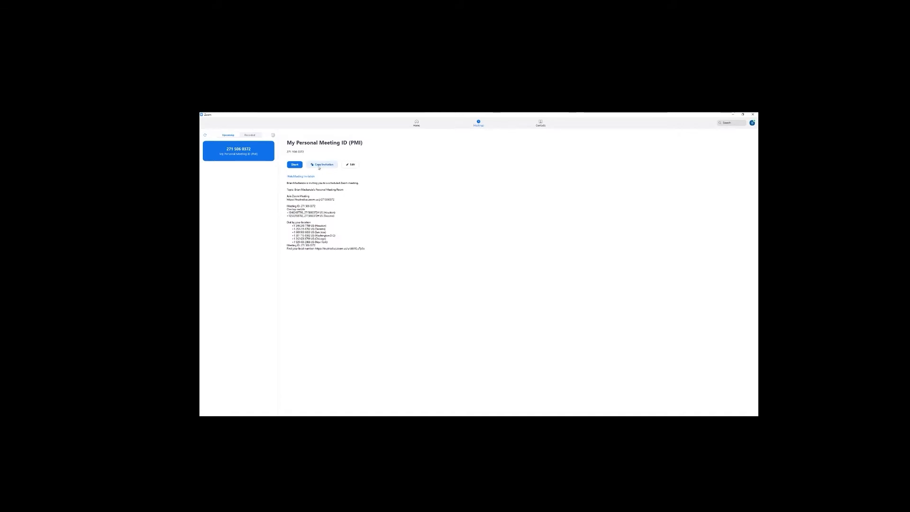
Step: Copy the invitation for My Personal Meeting ID from the Meetings tab
left_click(350, 165)
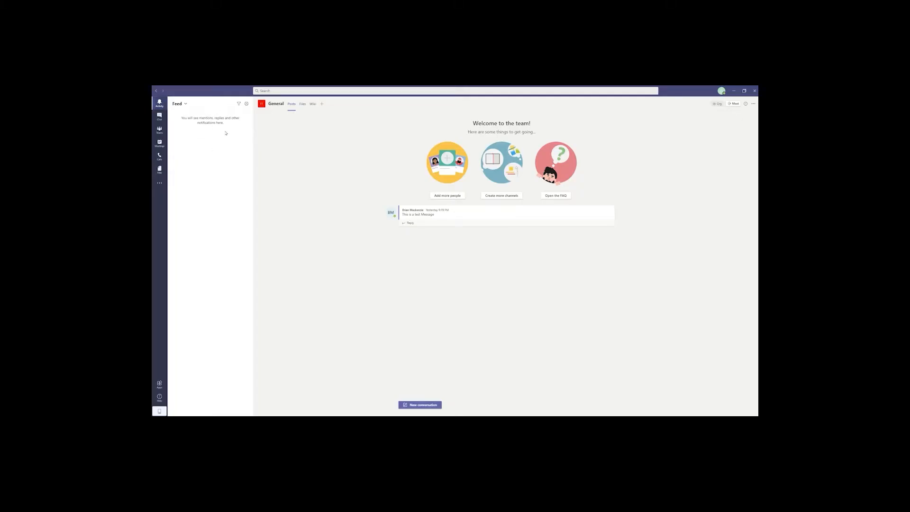
Step: Go to the Teams list for the Test Team and close the Add members window
left_click(159, 117)
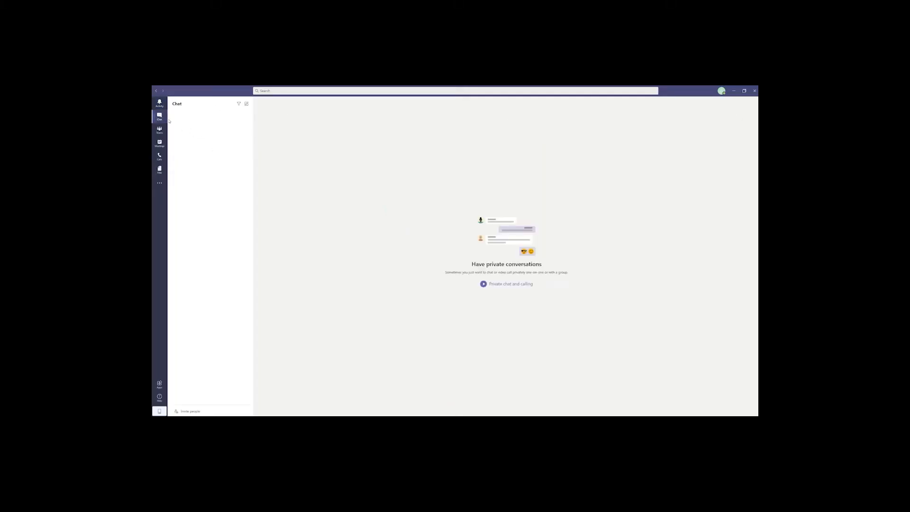
left_click(159, 131)
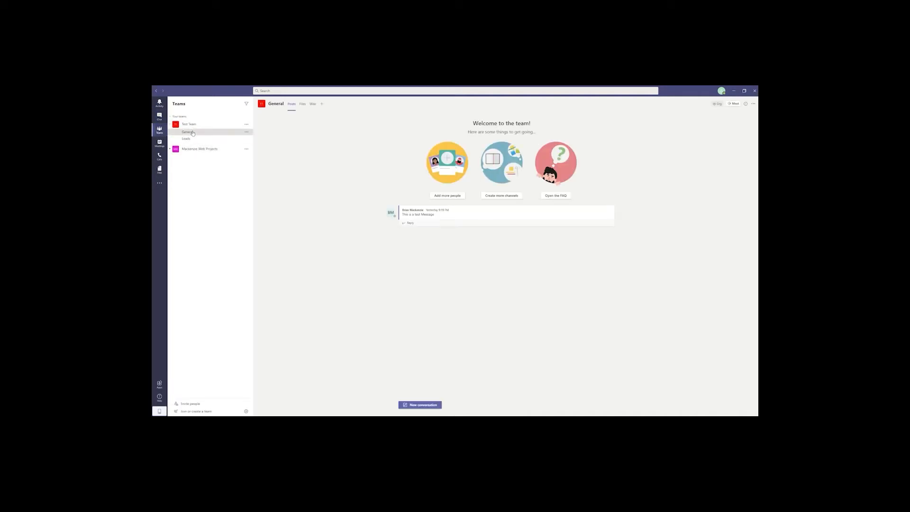
left_click(447, 196)
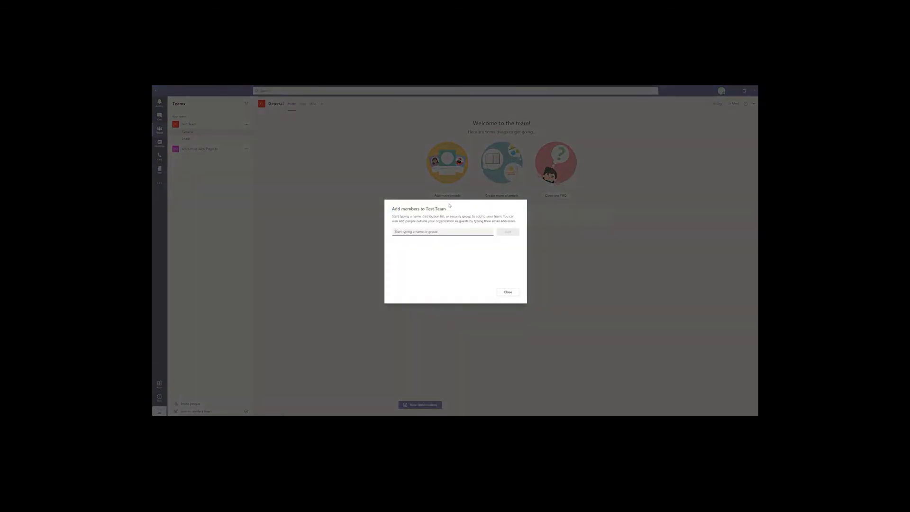
left_click(507, 292)
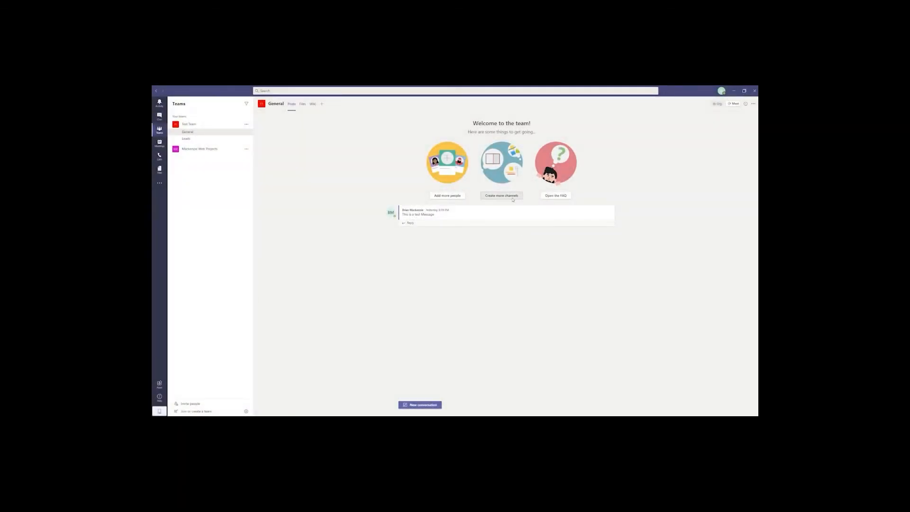
Step: Create a new channel named Third Channel in the Test Team
left_click(501, 196)
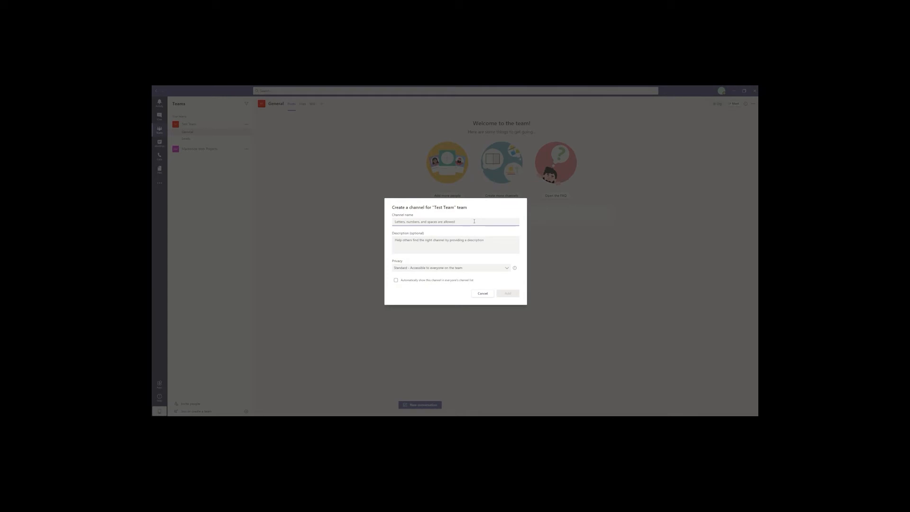
type("Third Channel")
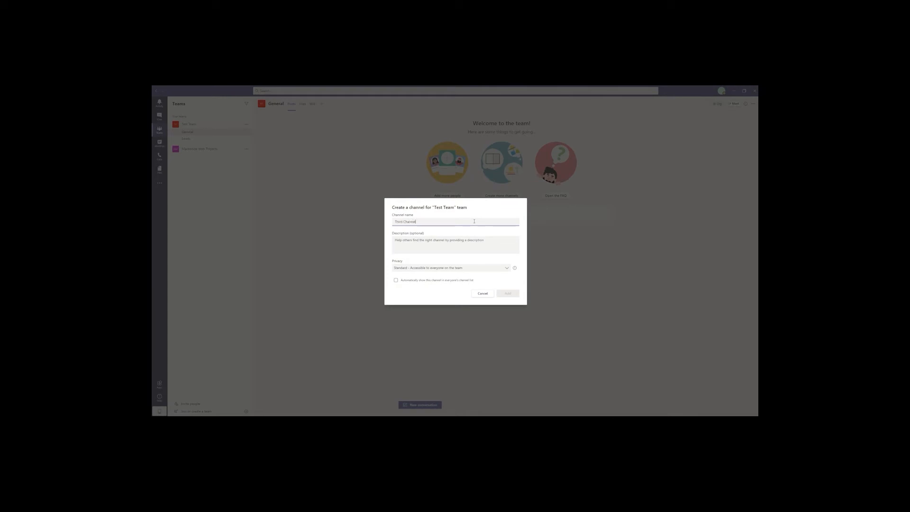
left_click(507, 294)
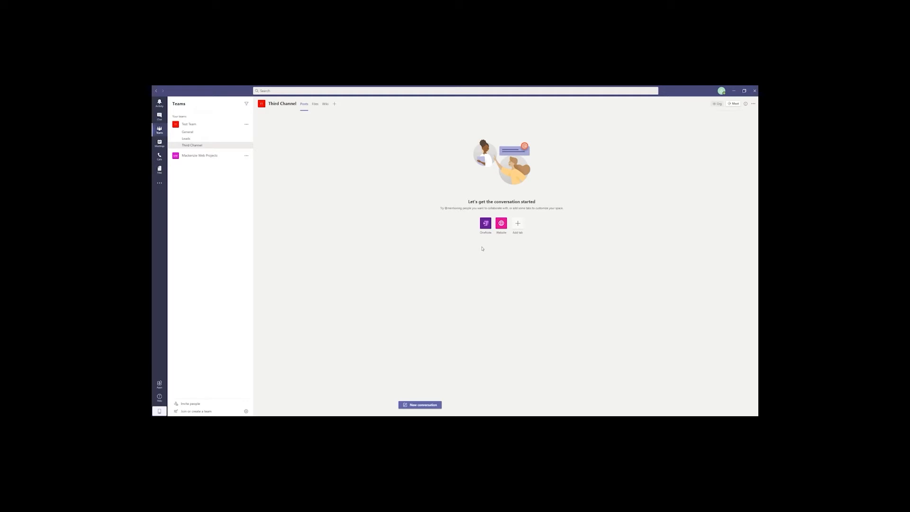
Step: Start a new conversation in Third Channel with the message Hello Team
left_click(418, 405)
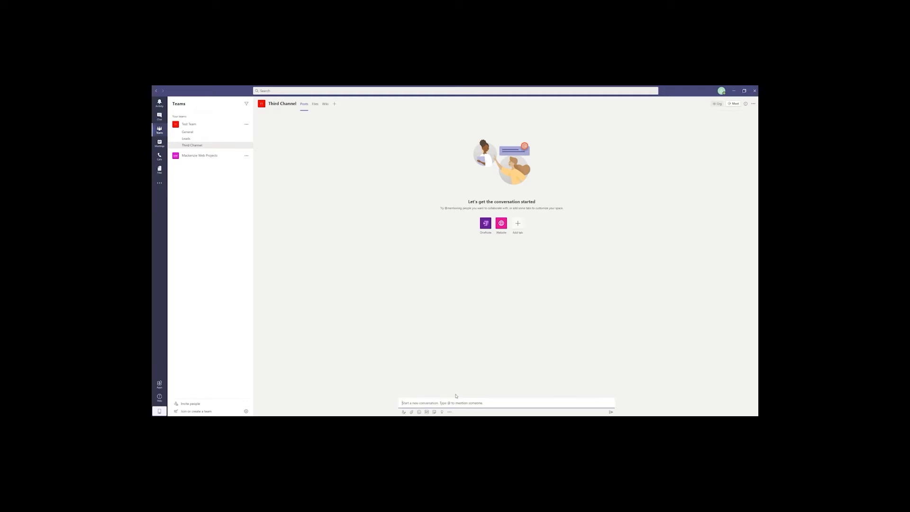
type("Hello Team")
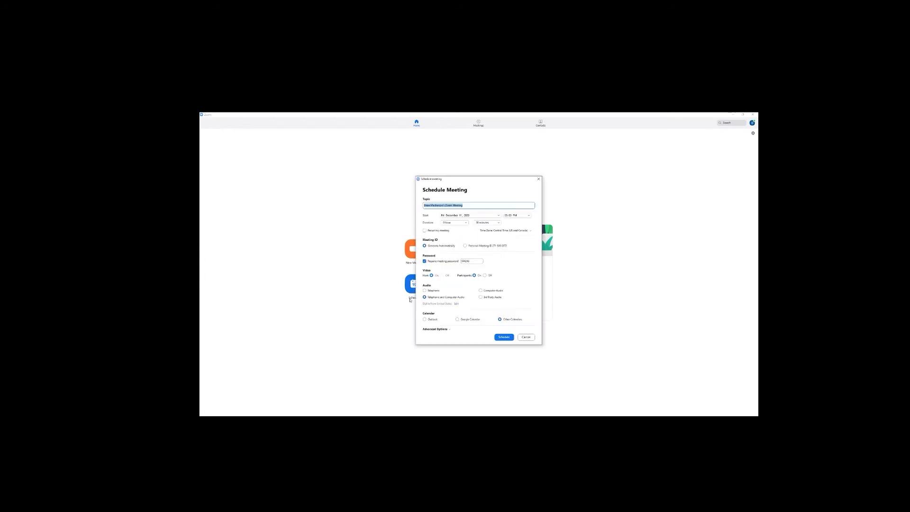
Step: Browse Zoom's Audio, Chat, Virtual Background and Profile settings categories
left_click(525, 338)
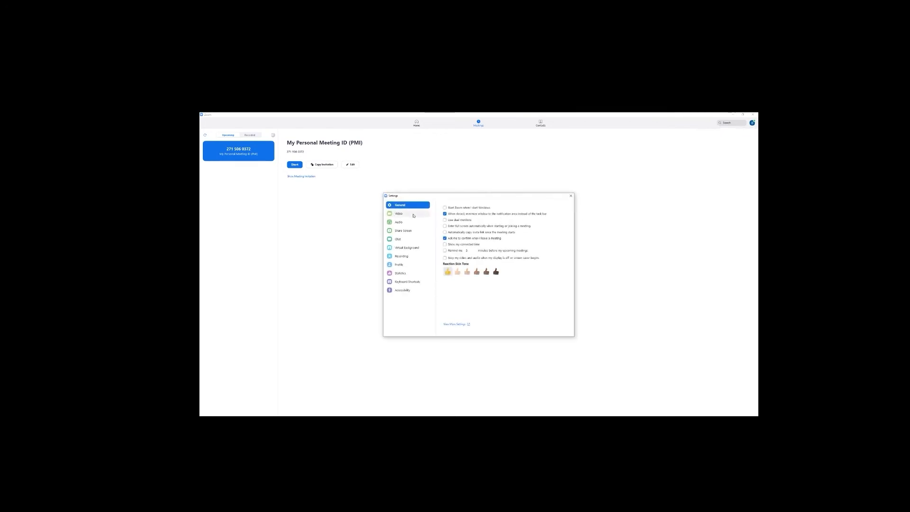
left_click(398, 222)
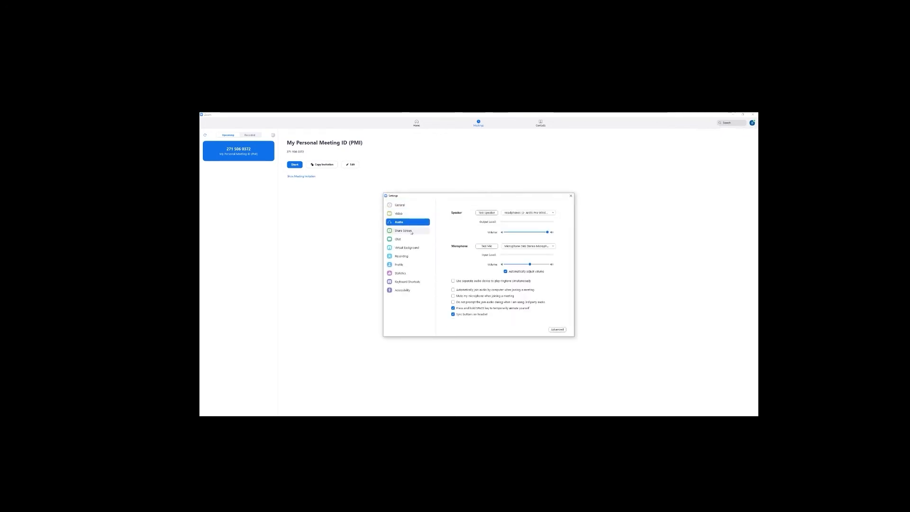
left_click(398, 239)
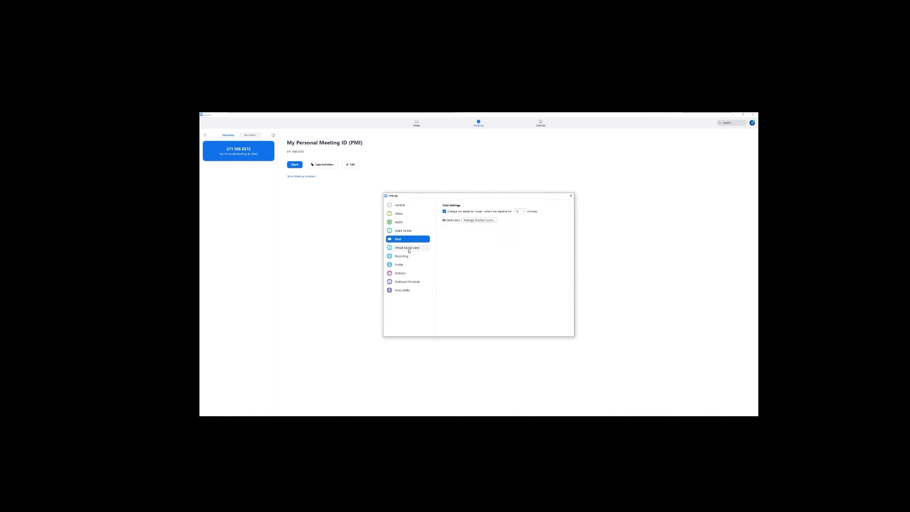
left_click(407, 247)
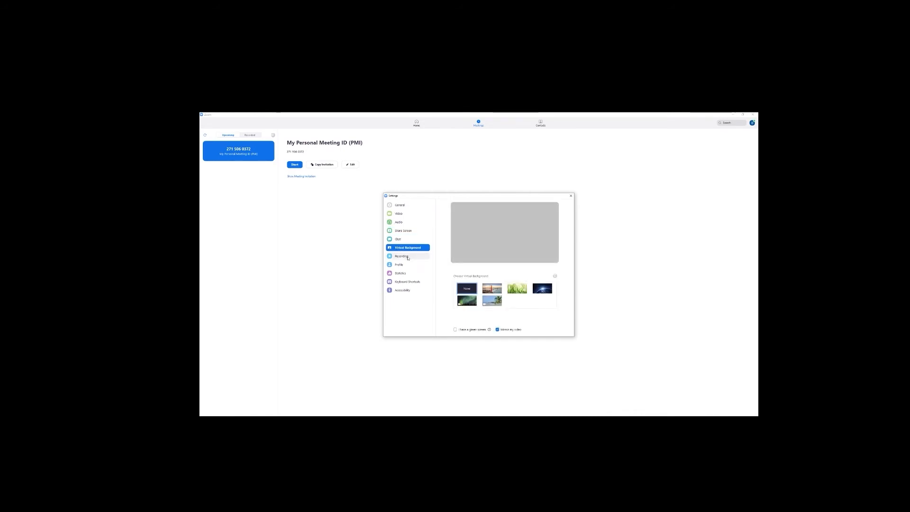
left_click(398, 265)
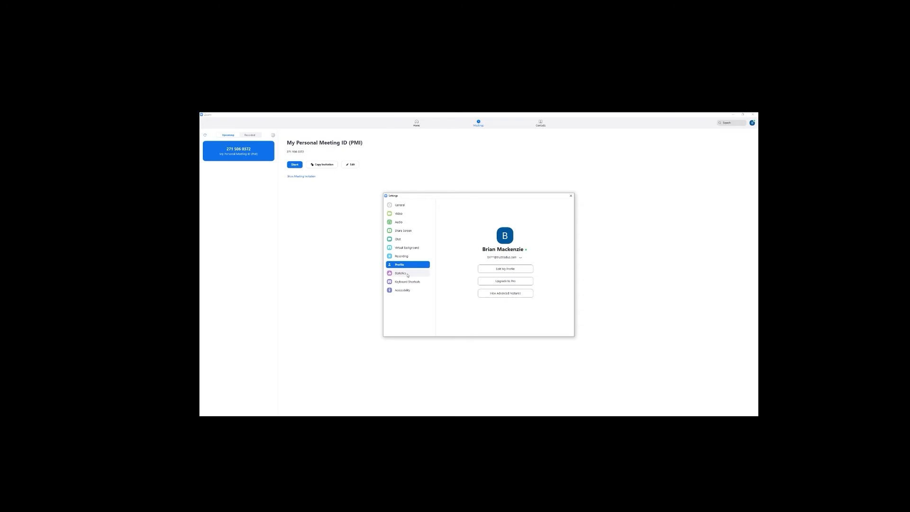
Step: Browse the Statistics, Keyboard Shortcuts and Accessibility settings categories
left_click(401, 273)
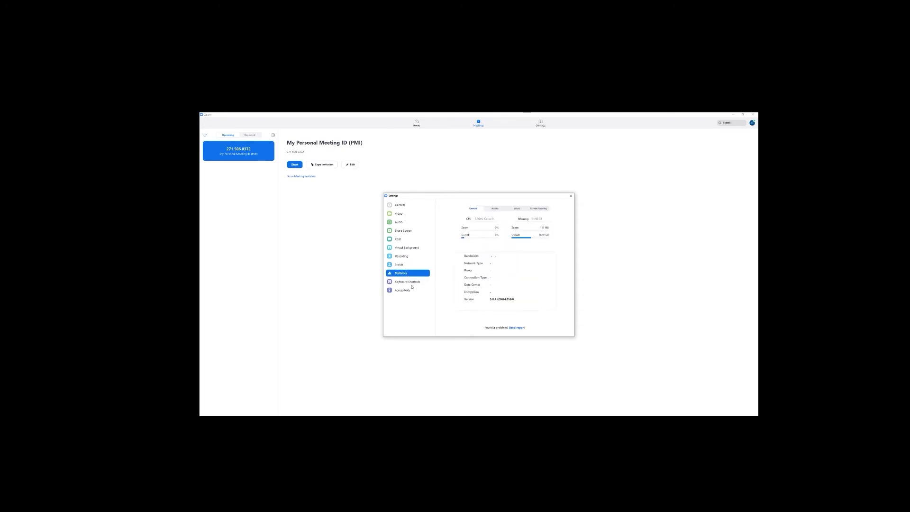
left_click(406, 281)
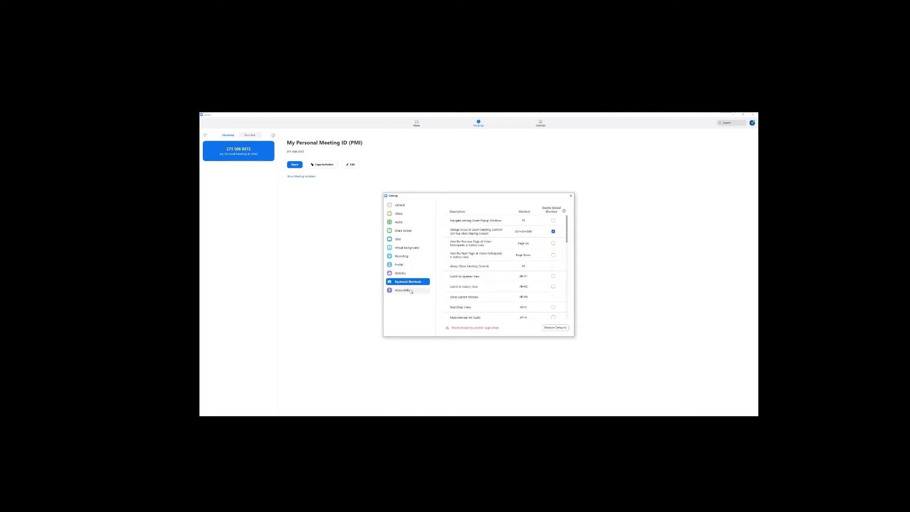
left_click(400, 290)
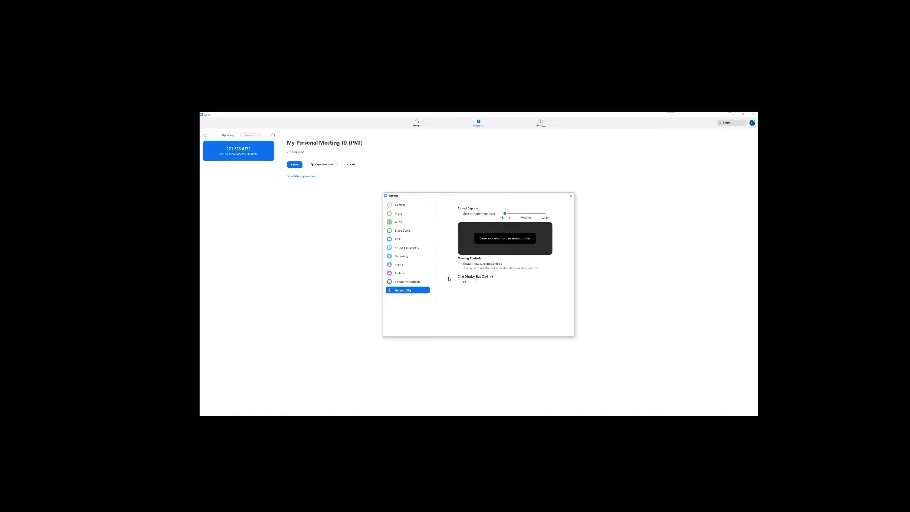
left_click(398, 213)
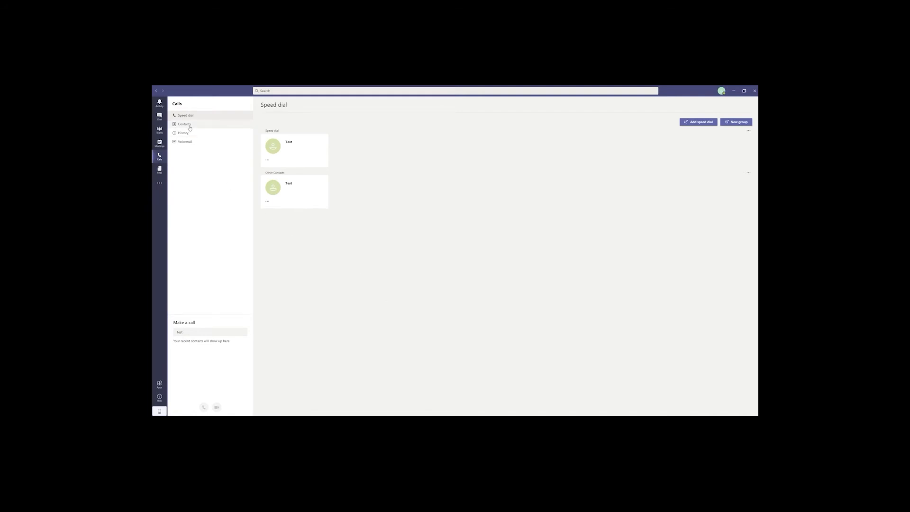
Step: View the Calls contacts list, return to Teams and dismiss the Add members window
left_click(184, 125)
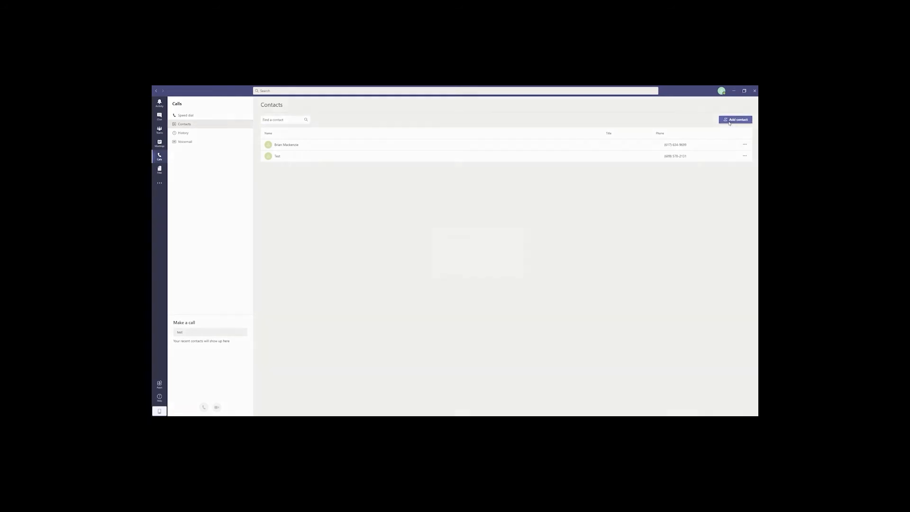
left_click(735, 119)
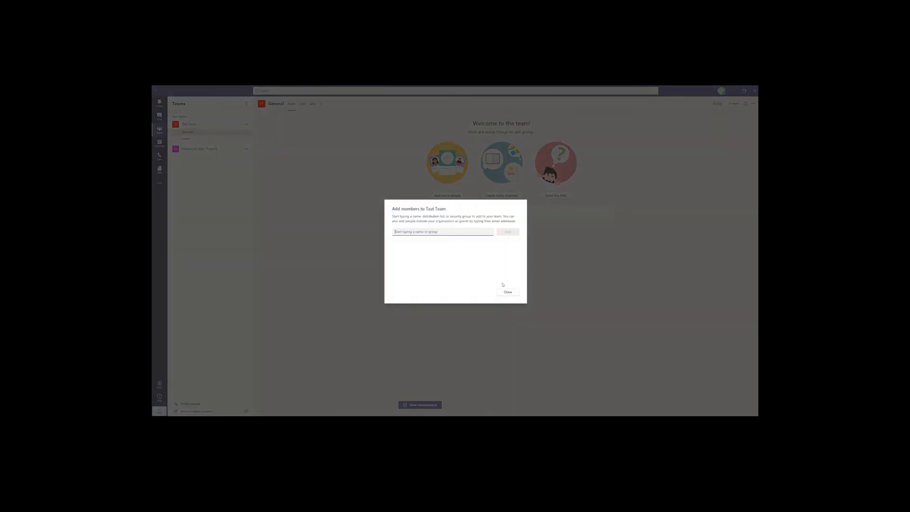
left_click(507, 292)
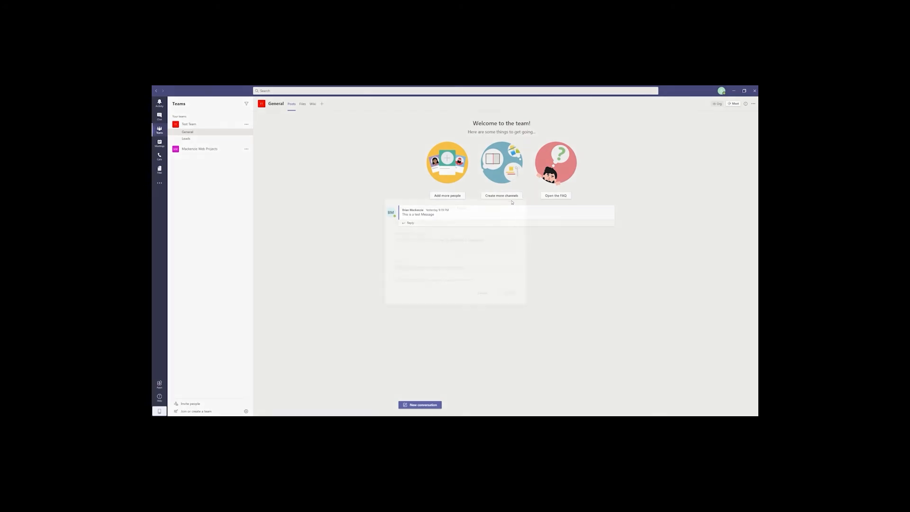
Step: Create another channel named Third Channel in the Test Team
left_click(501, 196)
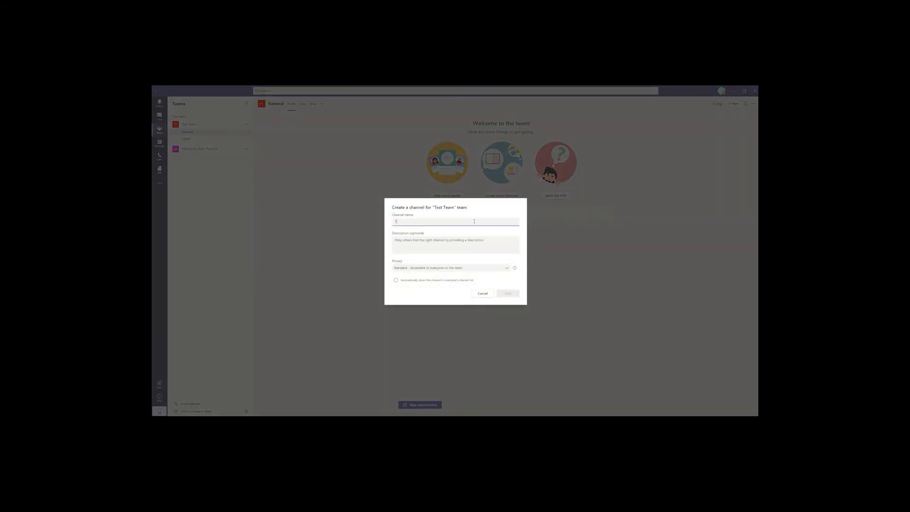
type("Third Channel")
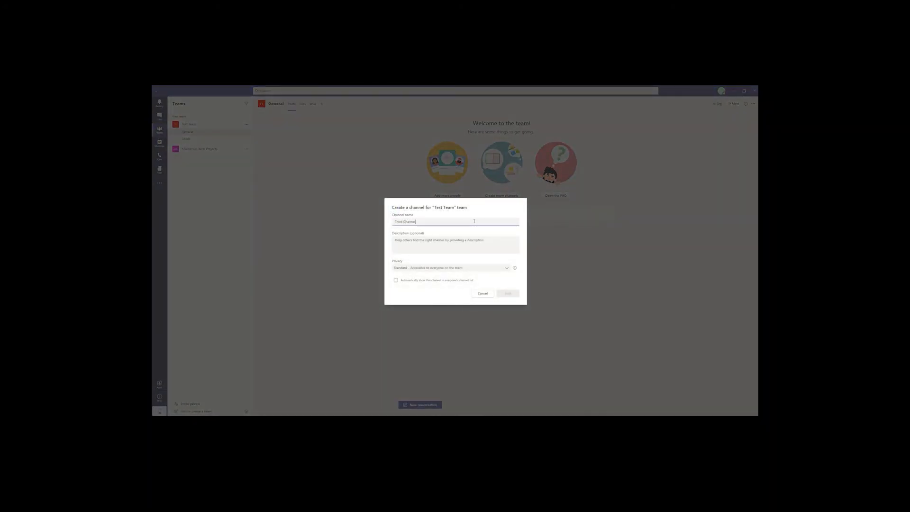
left_click(507, 294)
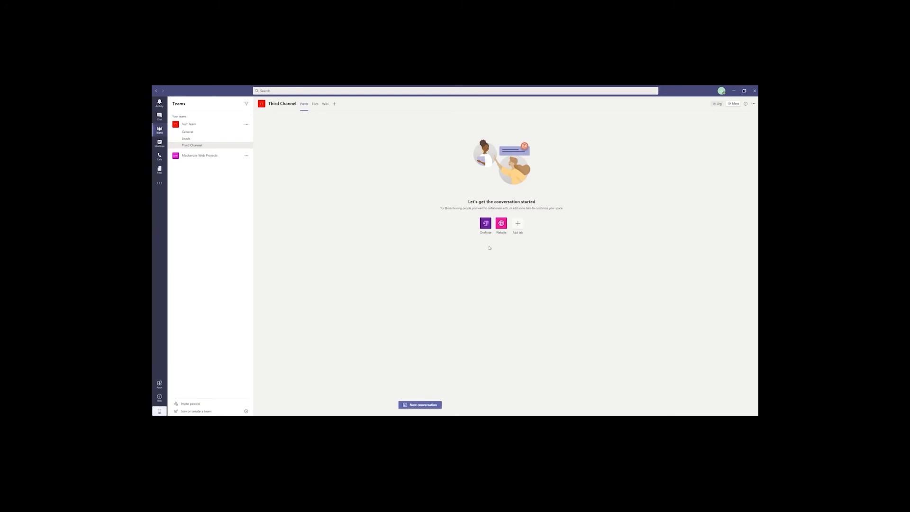
Step: Leave Third Channel in Teams for the TrustRadius Zoom Reviews browser tab
left_click(419, 404)
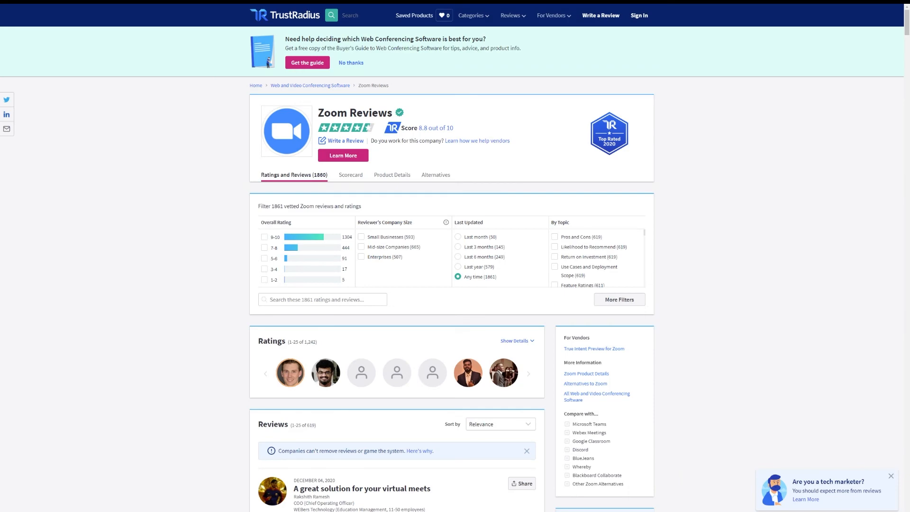
Step: Open the first Zoom review, A great solution for your virtual meets, and read through its pros, cons and ratings
scroll("down", 3)
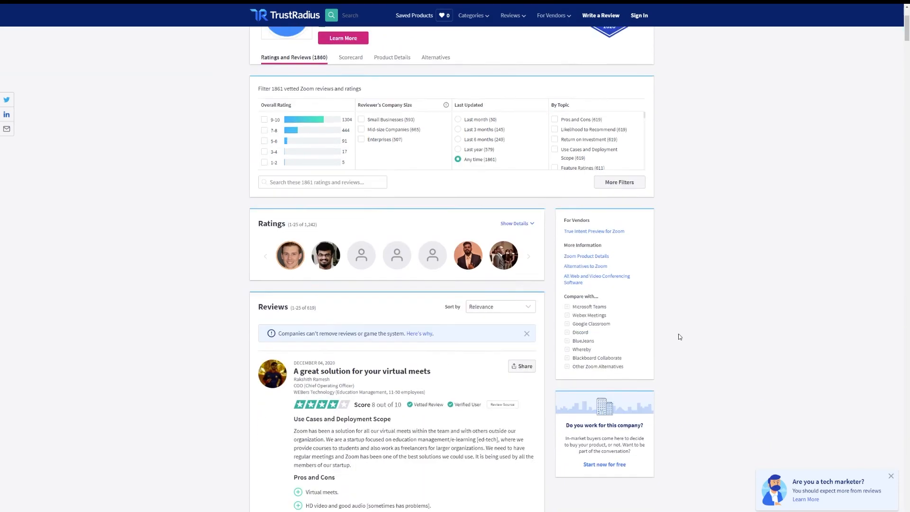
scroll("down", 3)
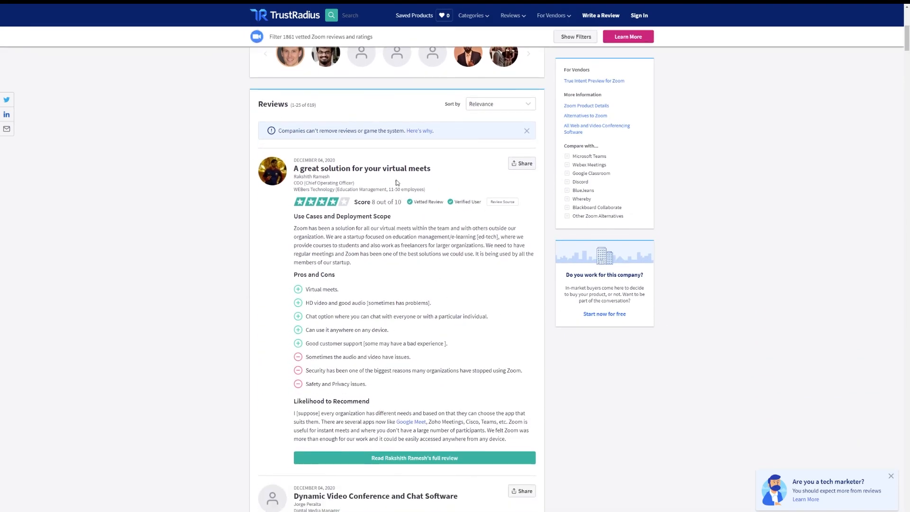
left_click(415, 458)
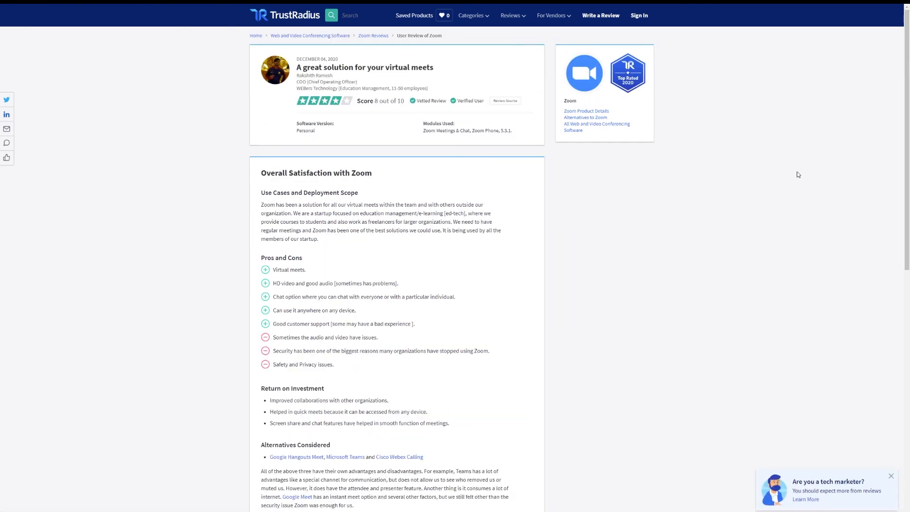
scroll("down", 3)
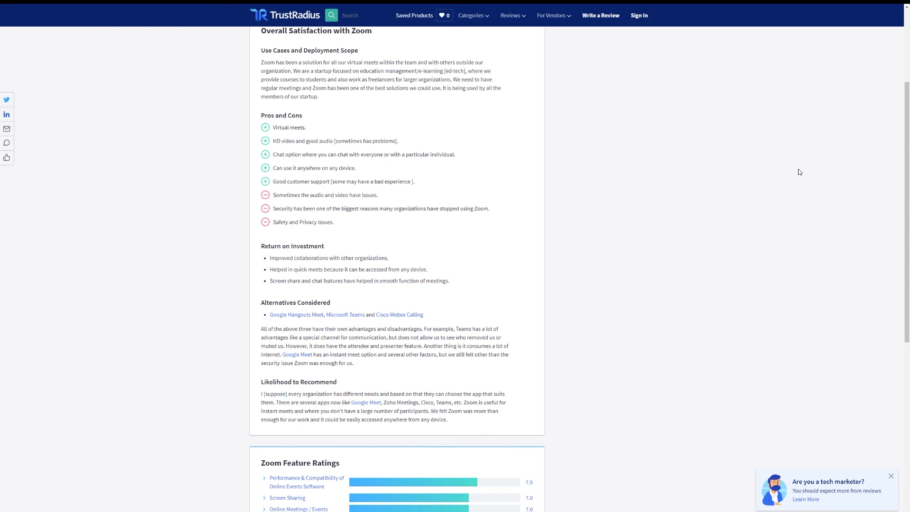
scroll("down", 3)
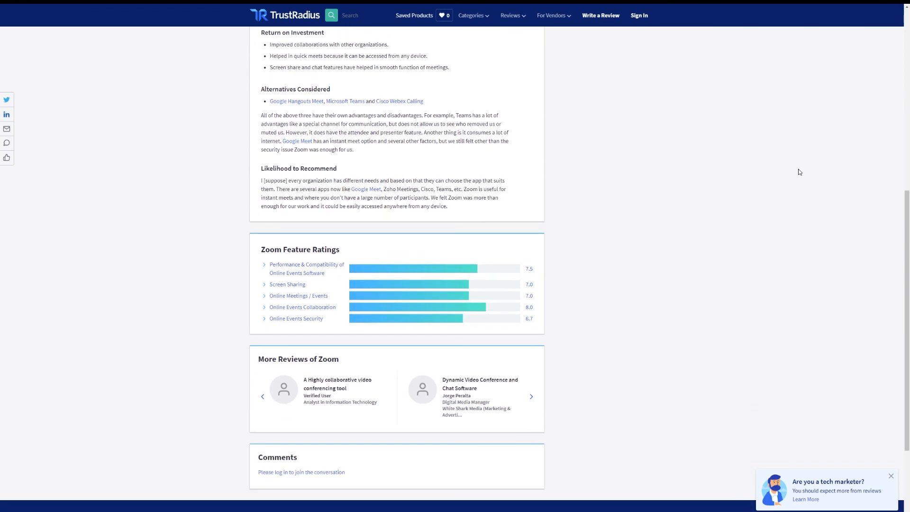
scroll("up", 3)
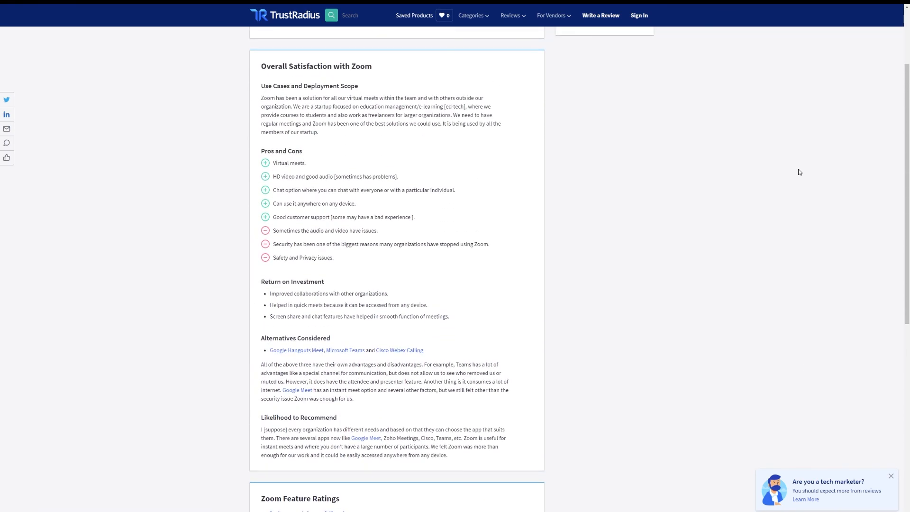